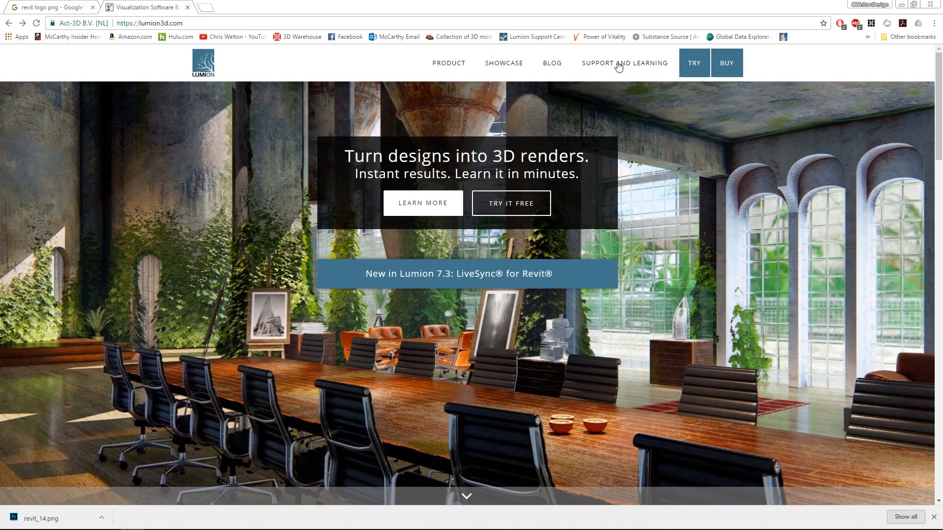
Open the LiveSync for Revit page and scroll down to its DOWNLOAD section.
click(624, 62)
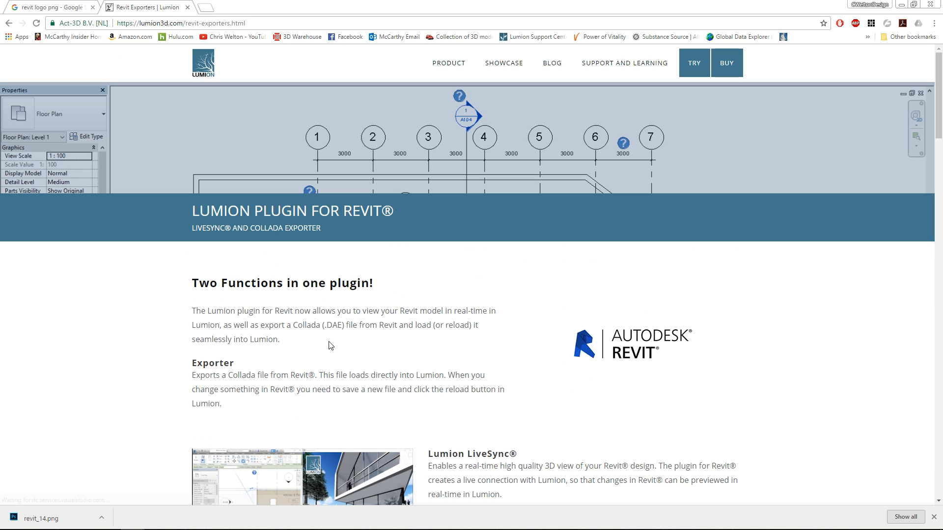
scroll(down, 3)
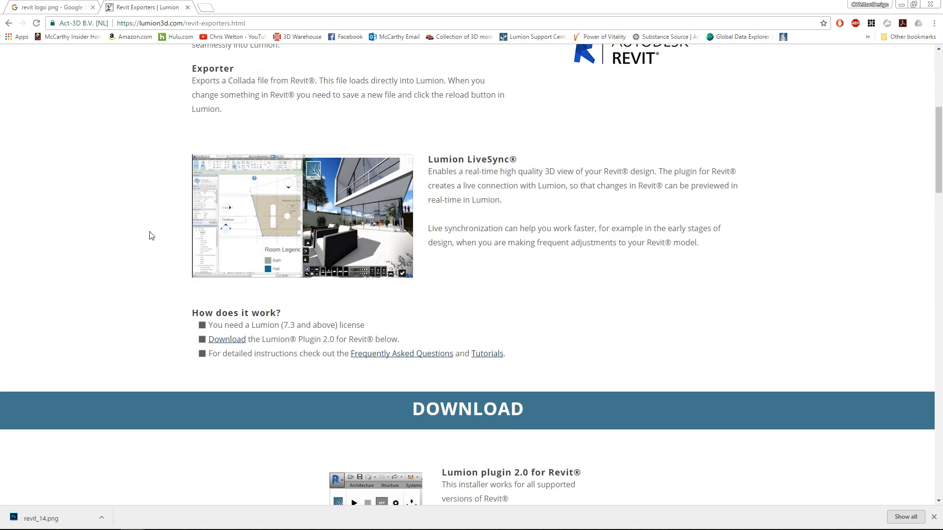
scroll(down, 3)
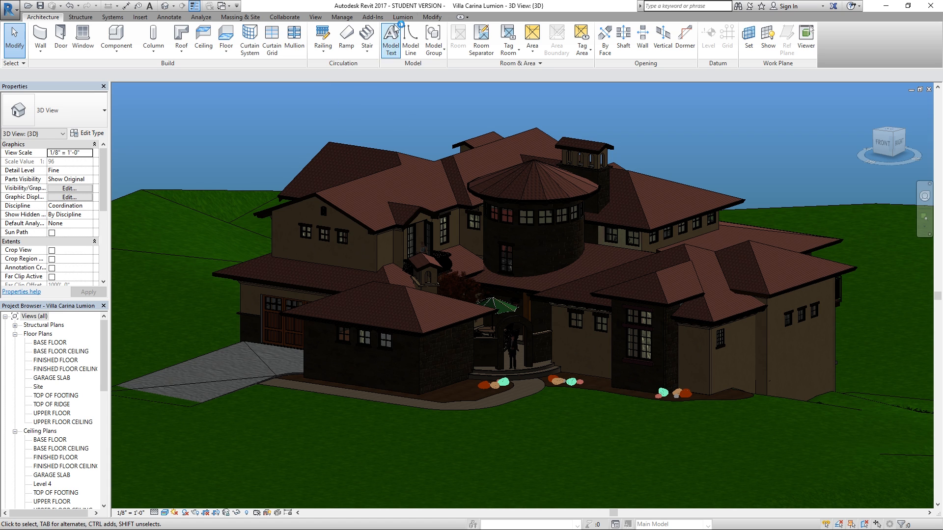
Open Revit's Lumion tab, start the cloudy grassland scene in Lumion, and press LiveSync Play.
click(402, 16)
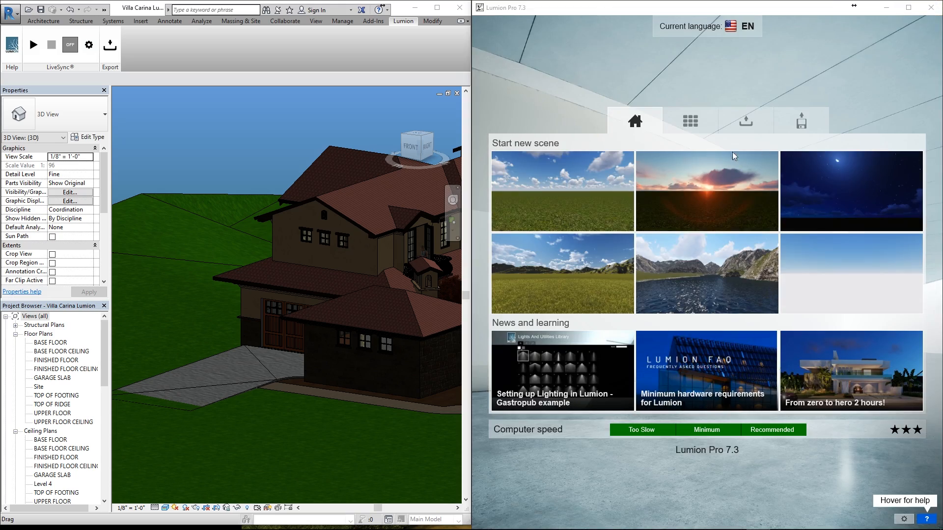
click(562, 191)
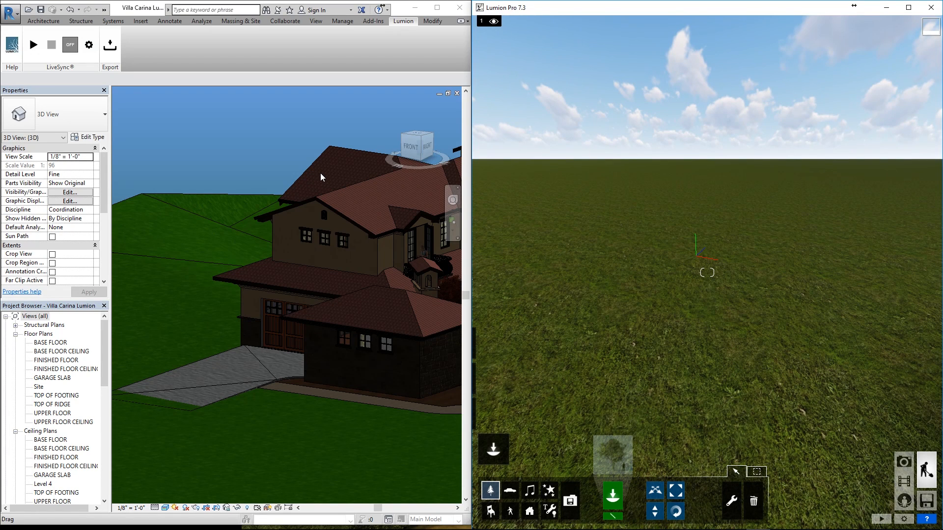
mouse_move(300, 167)
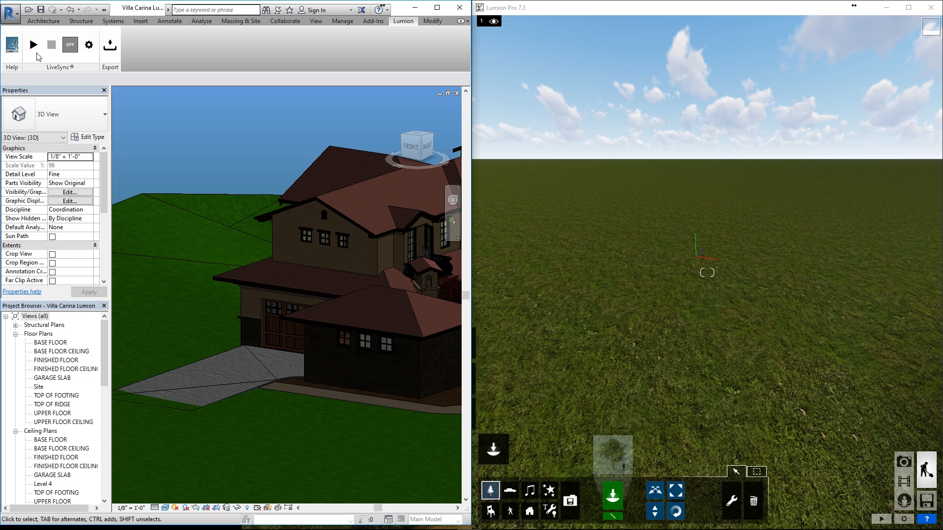
click(32, 43)
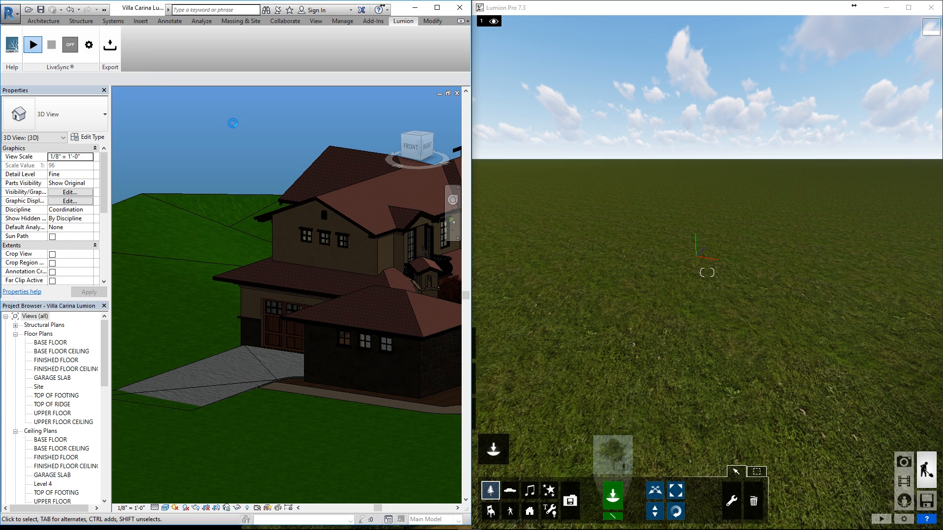
Confirm starting the LiveSync connection so LiveSync switches on.
click(110, 45)
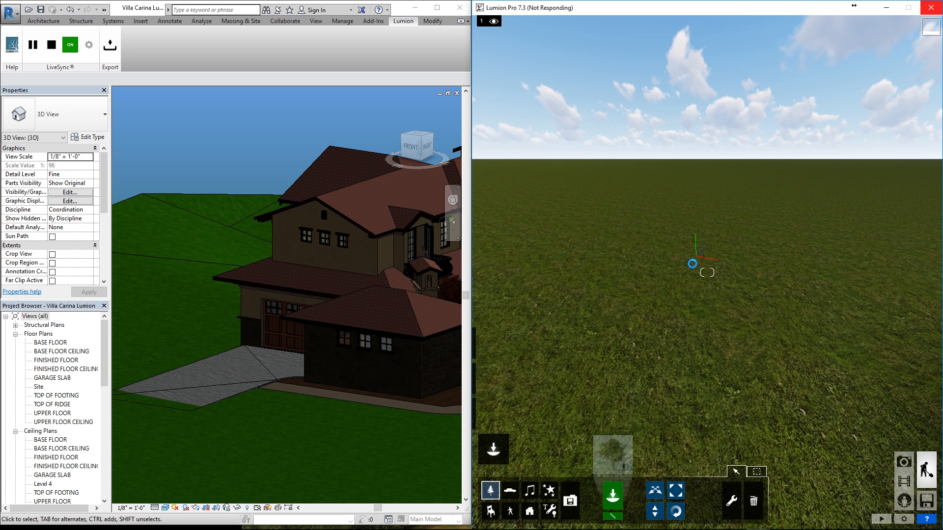
mouse_move(694, 268)
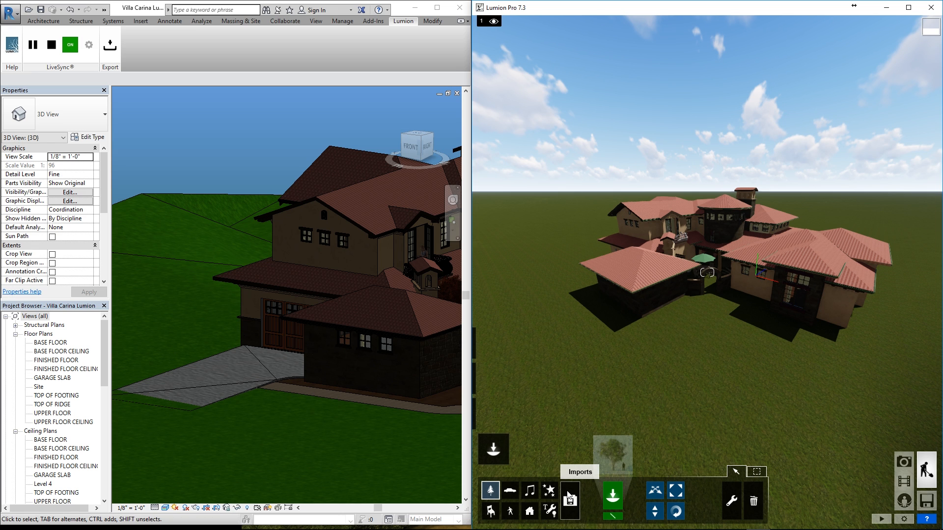
mouse_move(638, 362)
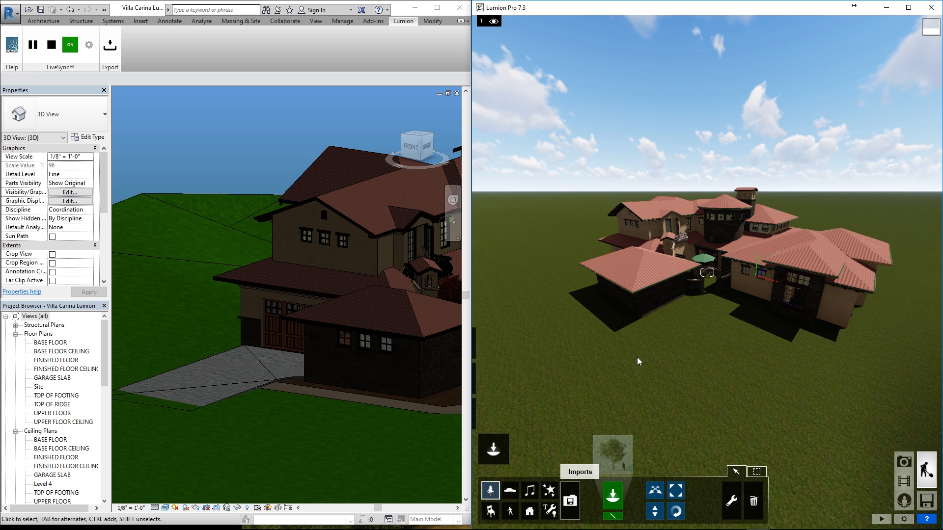
Select the imported villa model and maximize the Lumion window.
click(569, 501)
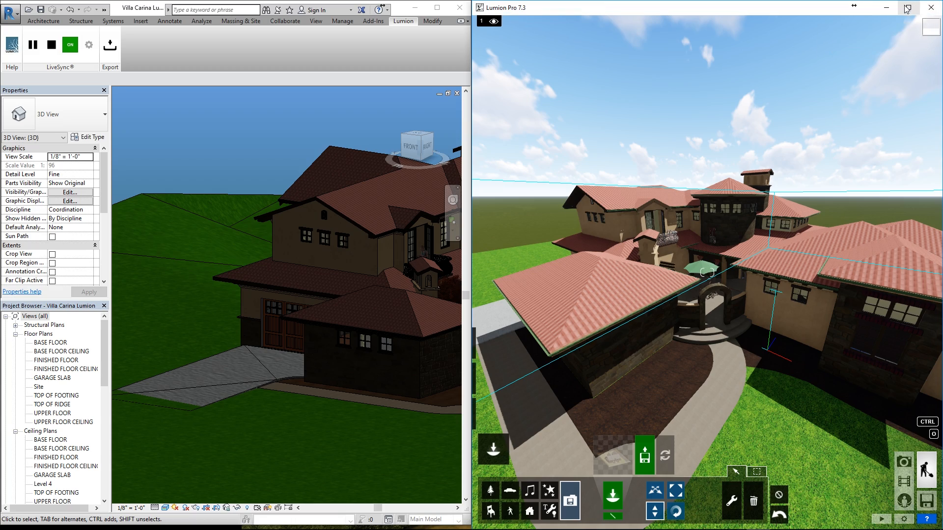
click(908, 8)
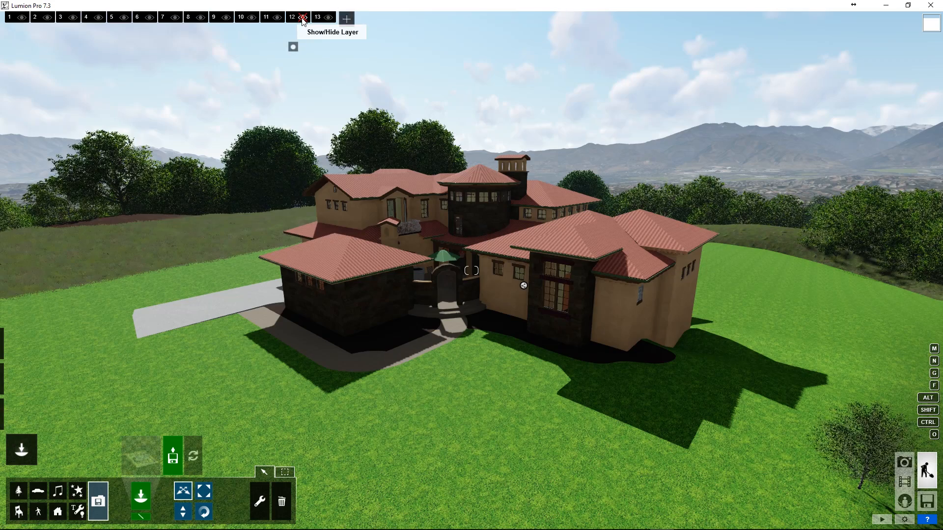
Show the landscaping plants on layer 12 and restore the first saved photo in Photo mode.
click(291, 17)
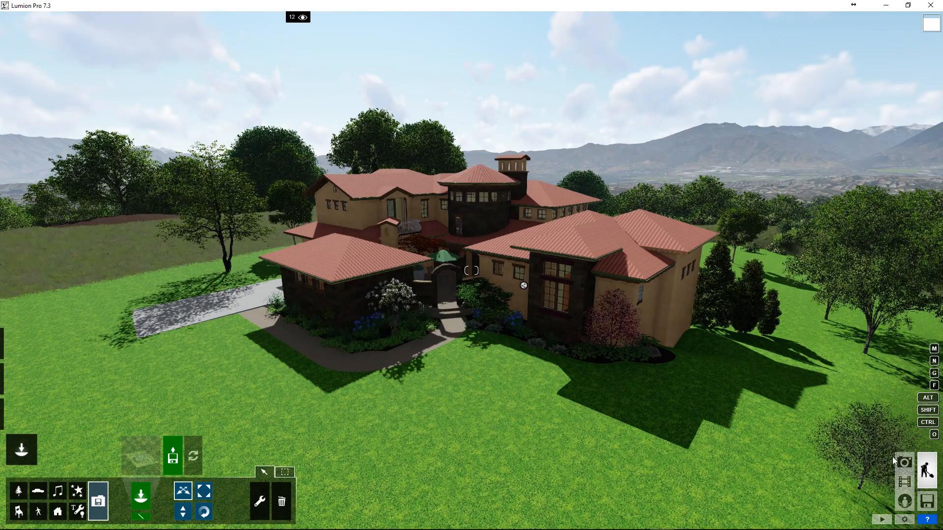
mouse_move(904, 463)
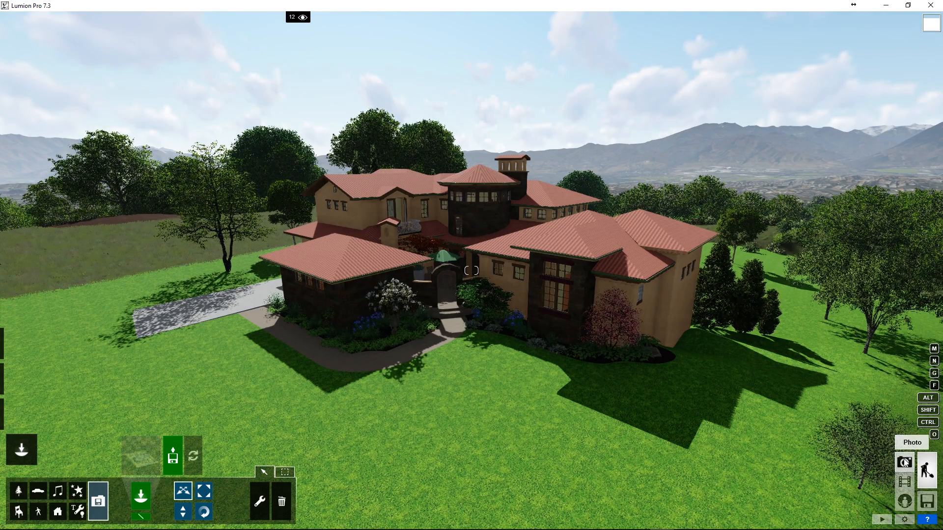
click(904, 462)
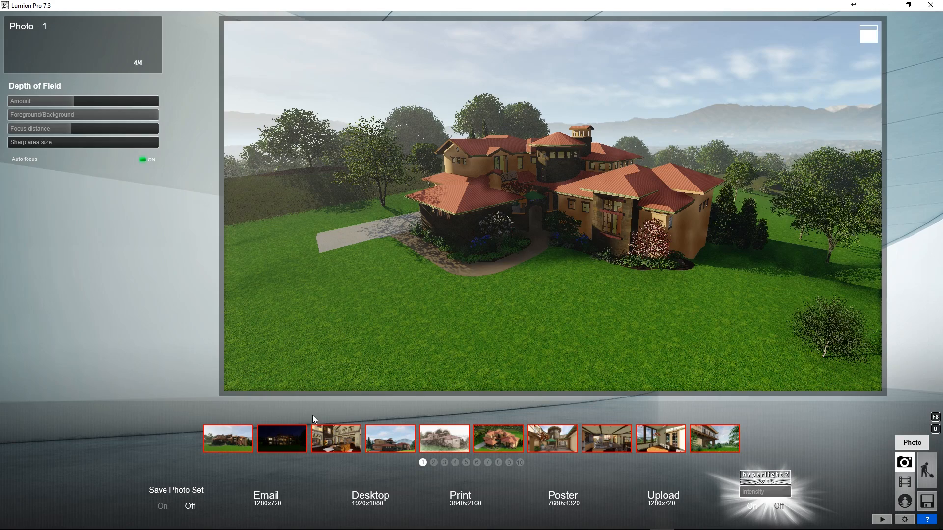
click(228, 438)
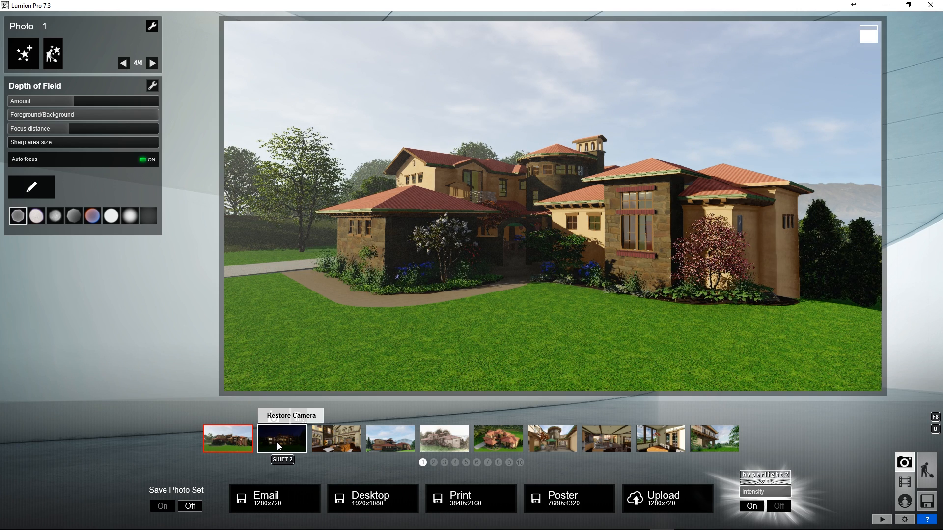
Step through the saved night, living room, aerial and courtyard camera shots.
click(281, 437)
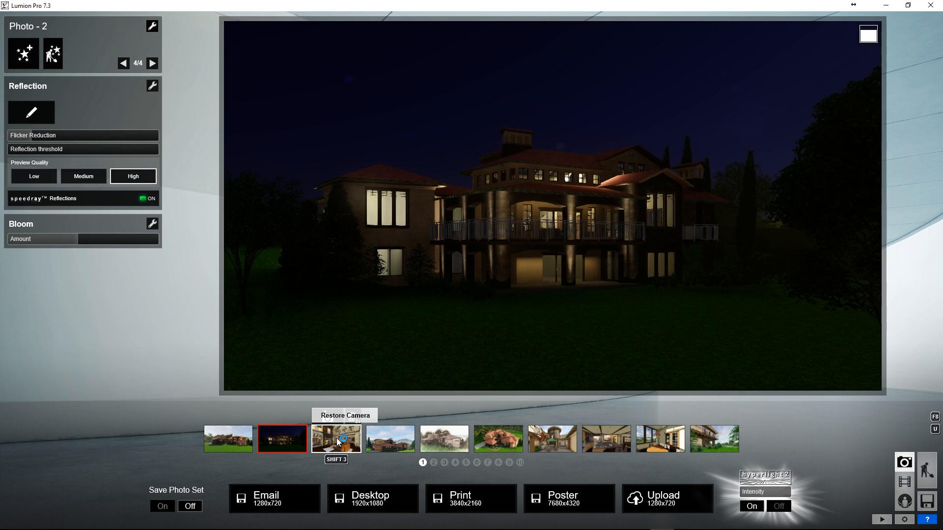
click(335, 439)
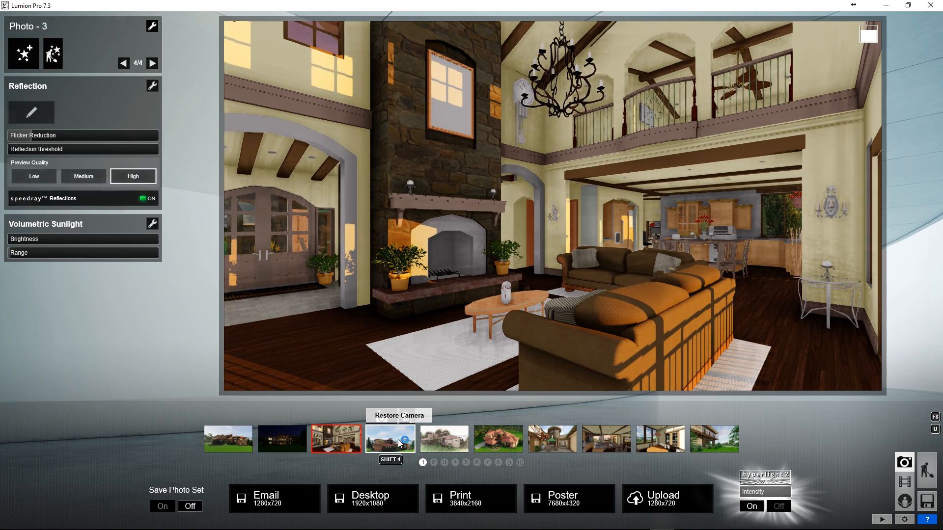
click(444, 438)
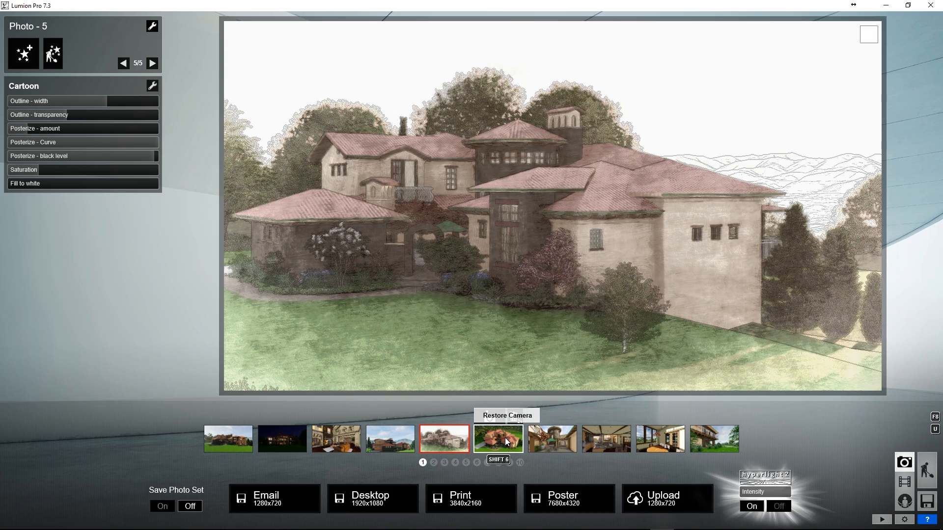
click(497, 439)
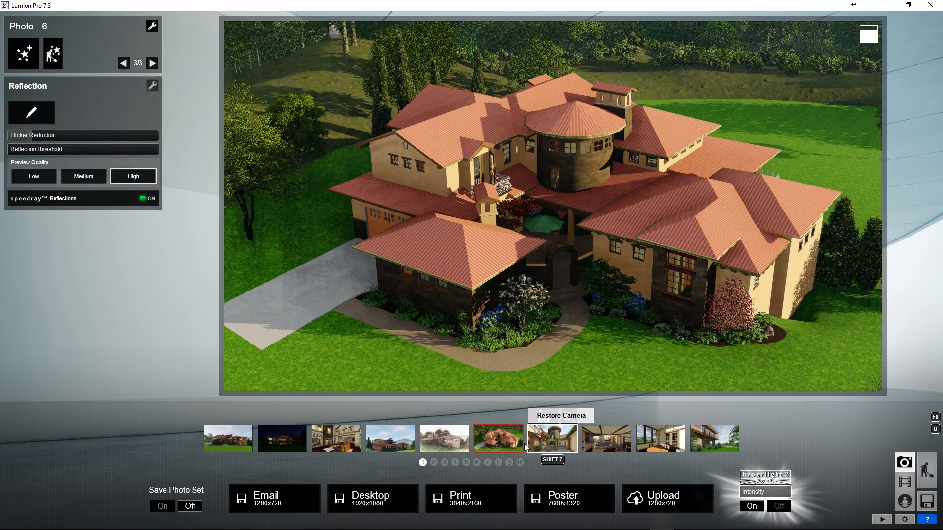
click(552, 439)
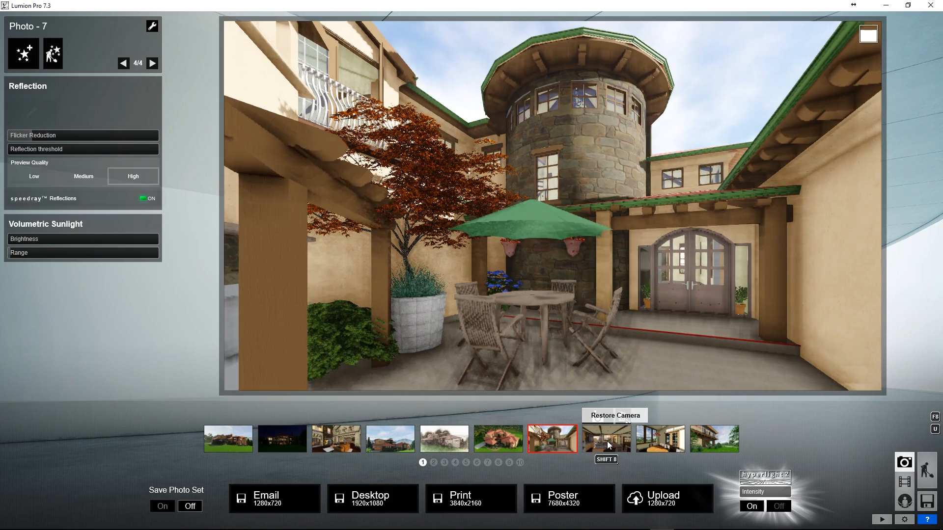
click(606, 437)
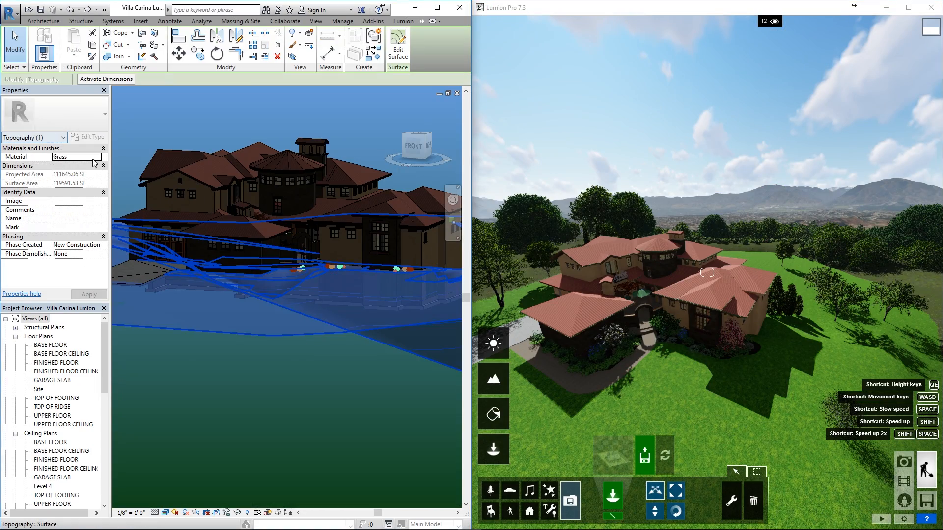
Give the topography's Grass material a dark green tint and confirm both dialogs.
click(93, 163)
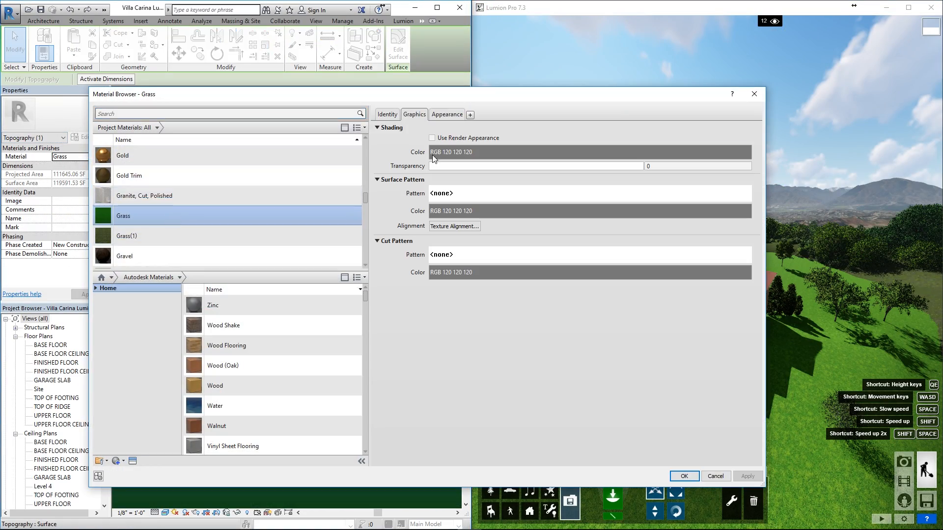
click(447, 115)
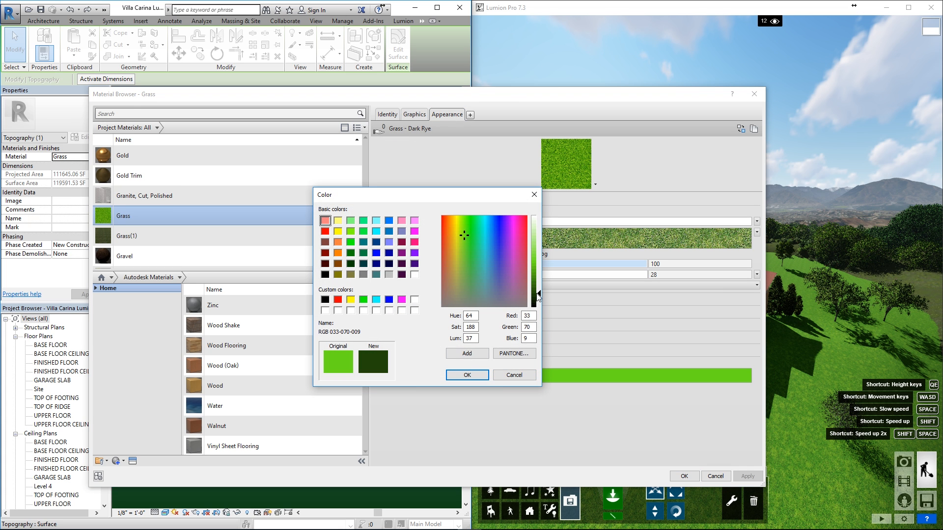
click(467, 375)
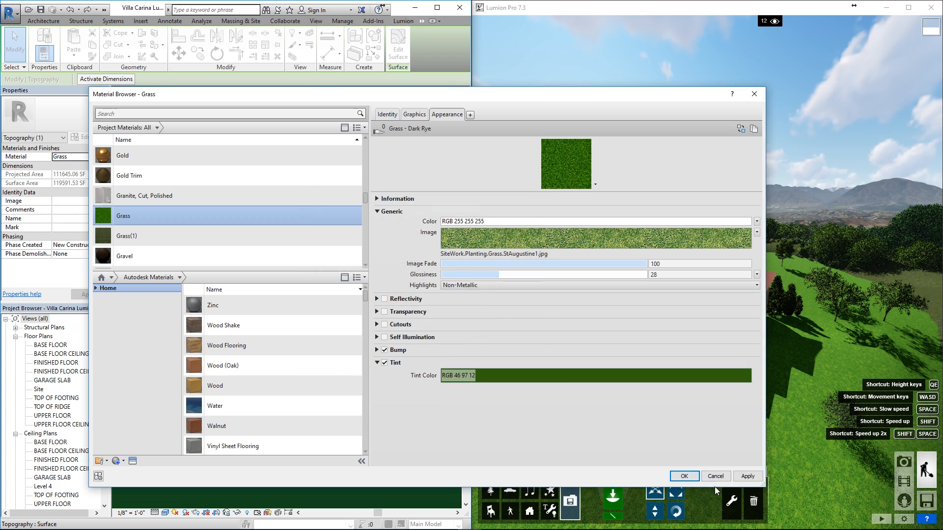
click(684, 476)
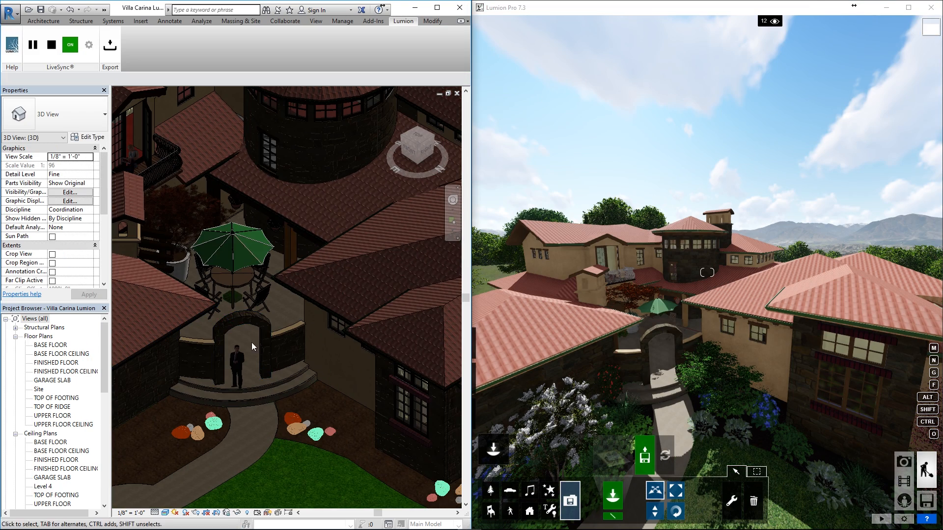
Select the villa's roofs in the Revit 3D view.
click(244, 334)
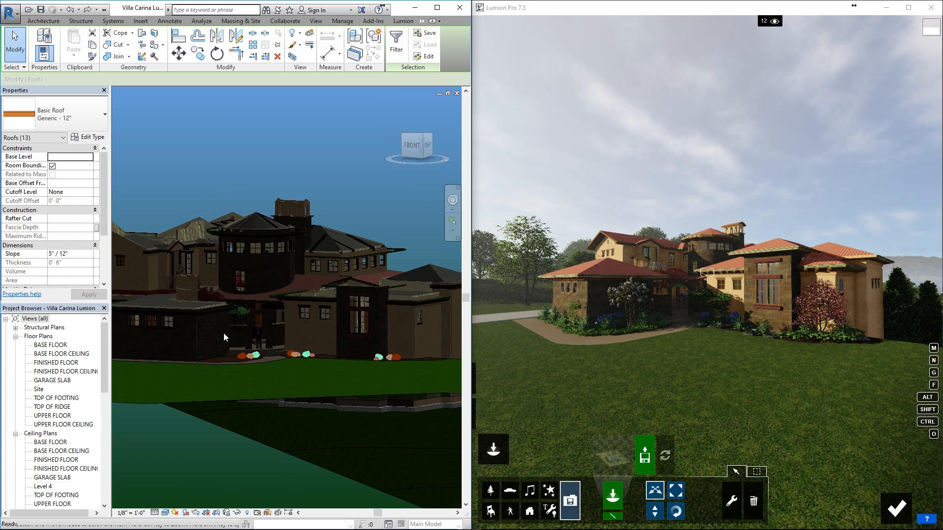
click(70, 253)
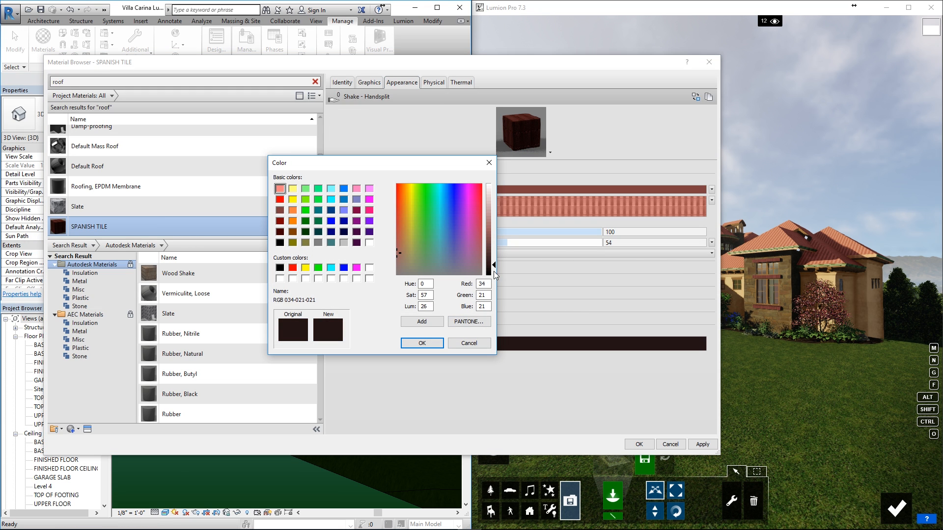
Apply the near-black brown tint to the roof material and view the updated villa in Lumion Photo mode.
click(421, 342)
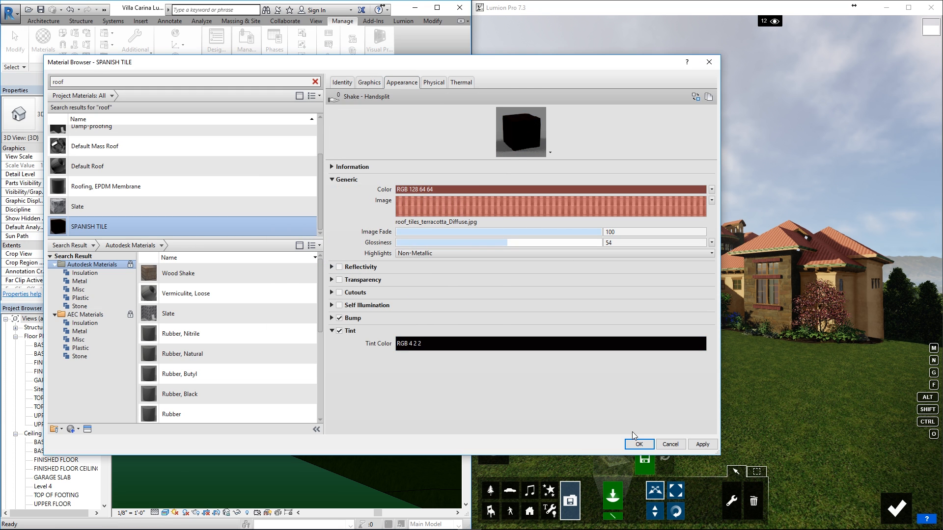
click(638, 444)
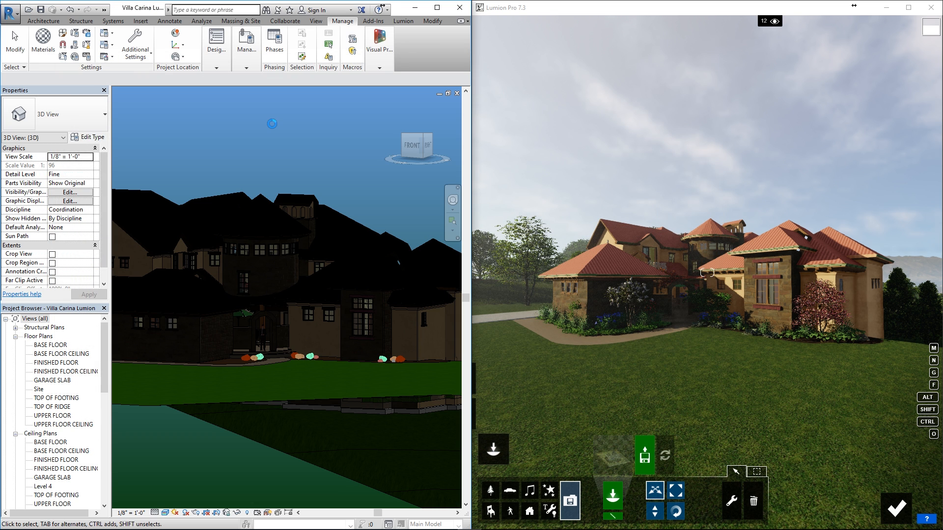
click(42, 41)
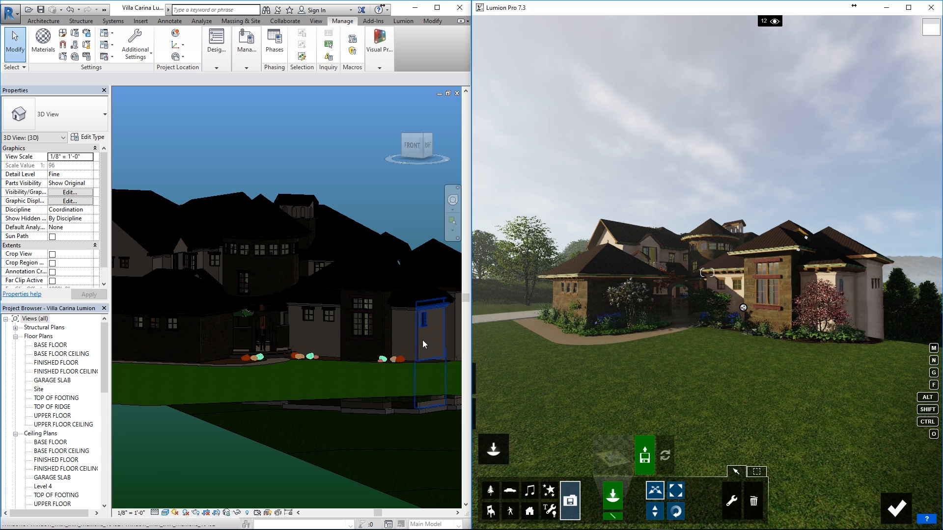
click(367, 271)
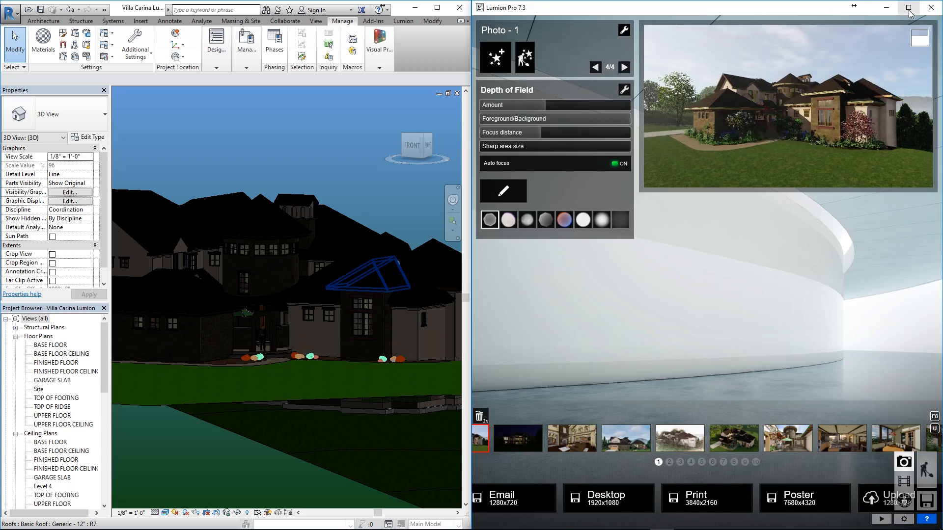
Maximize Lumion, view the interior, sketch and aerial shots, then return to the live view.
click(908, 11)
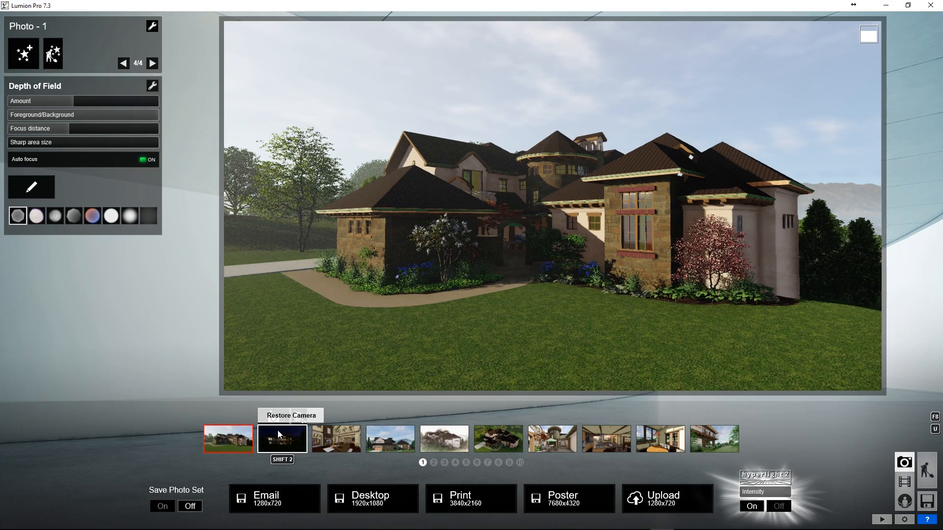
click(336, 439)
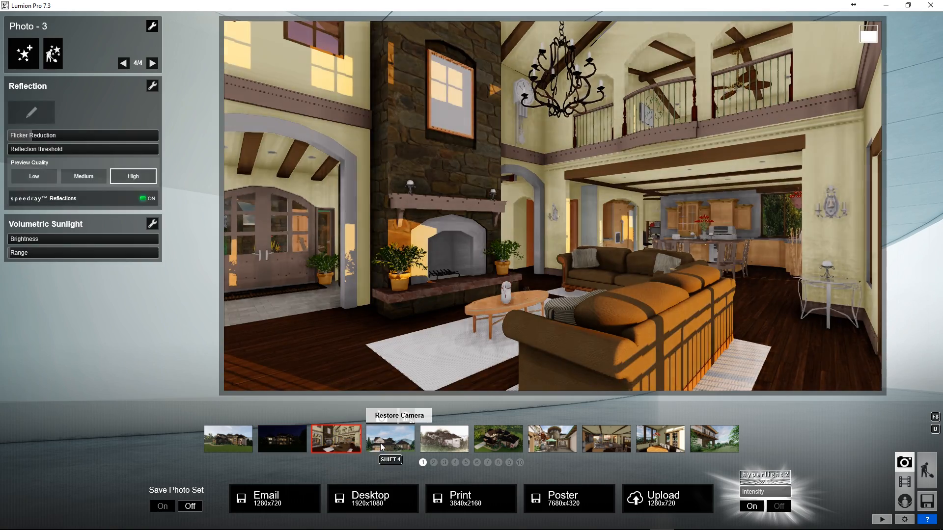
click(444, 439)
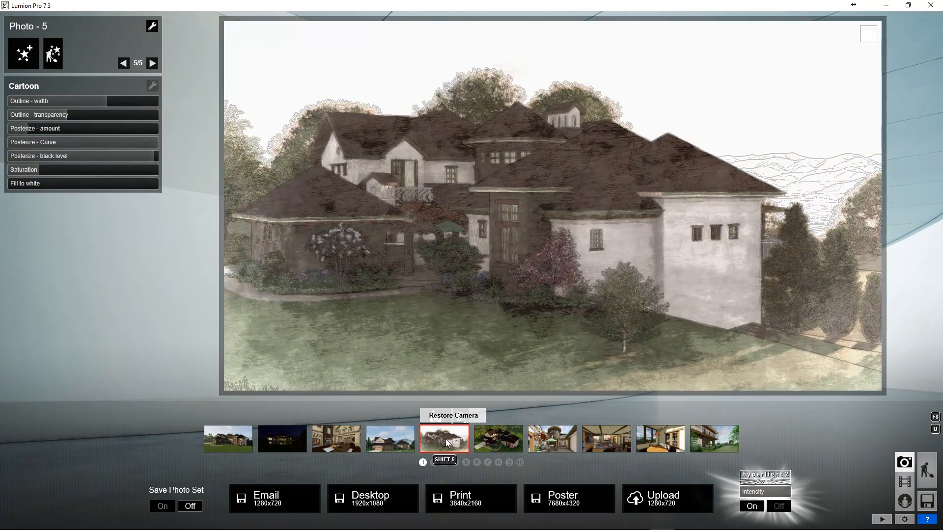
click(498, 440)
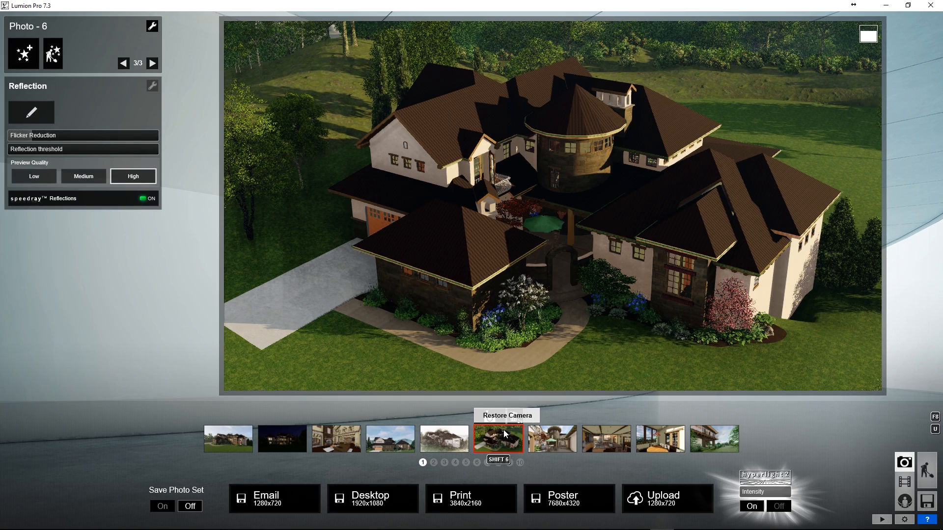
click(389, 438)
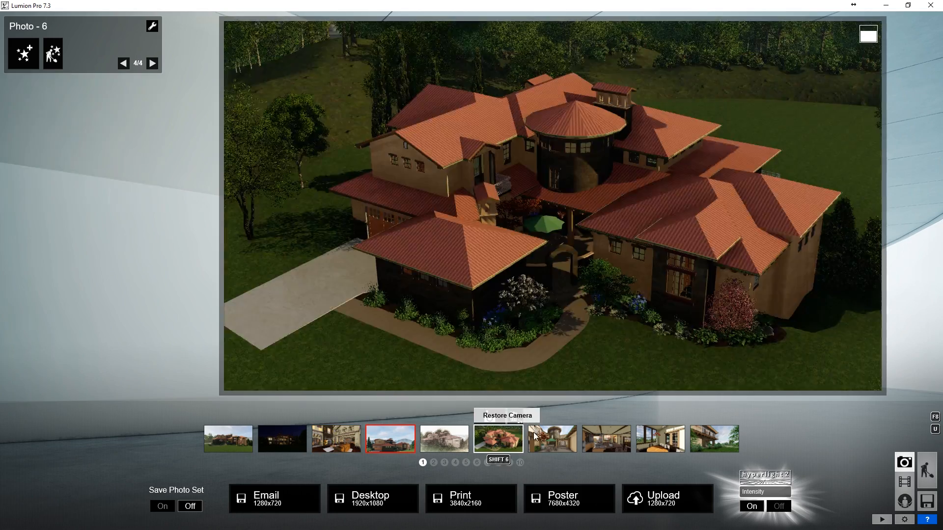
click(659, 438)
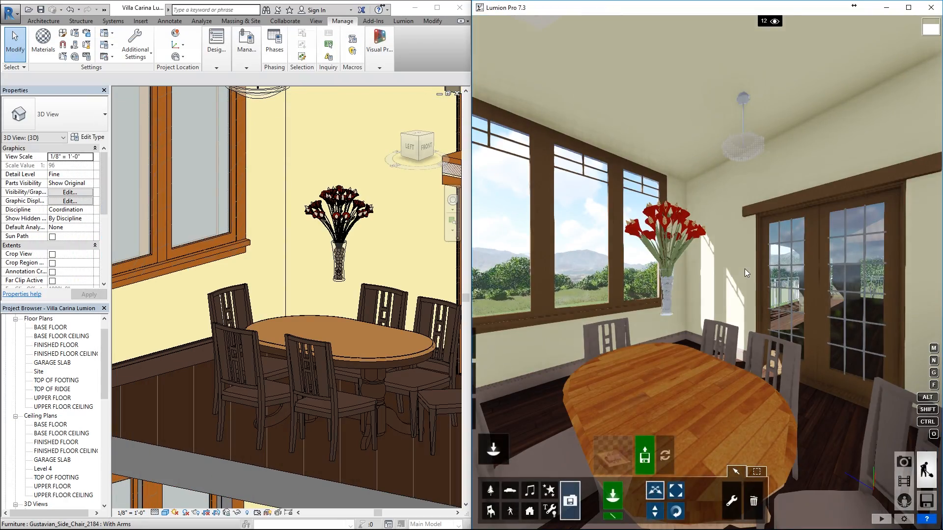
Set the flower vase's Offset to 2' 5" so it sits on the dining table.
click(340, 228)
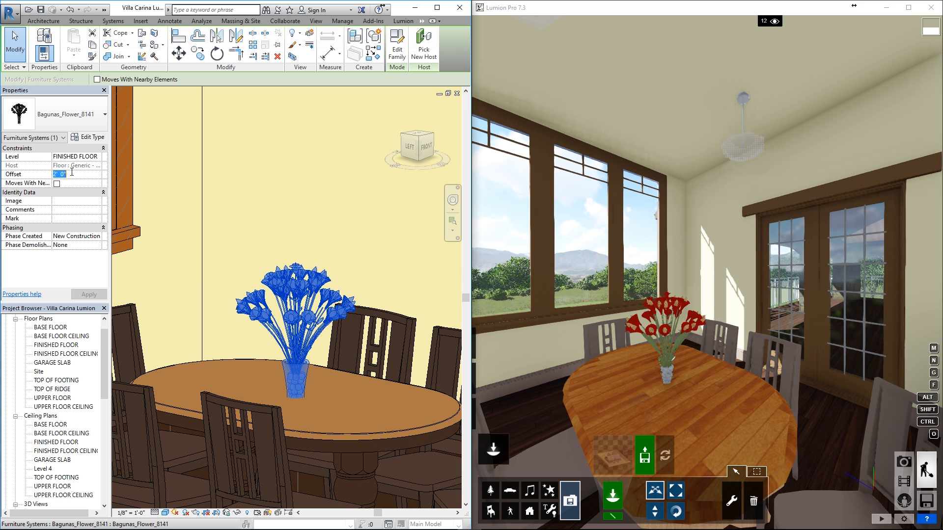
text(2' 5")
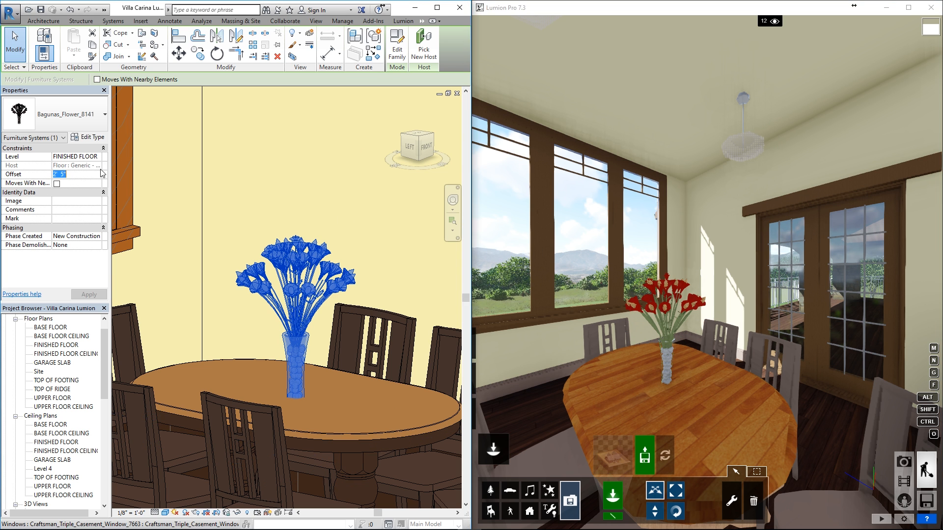
click(88, 295)
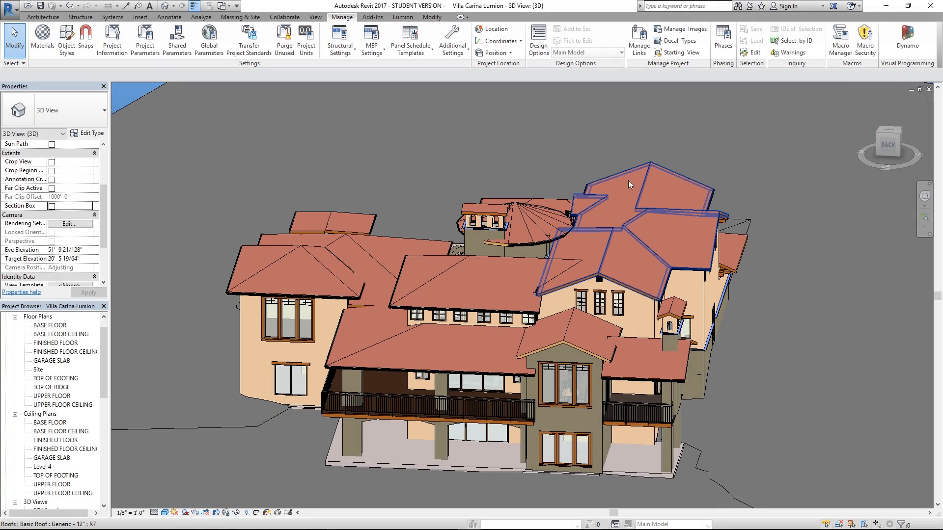
Pause and resume Lumion LiveSync, switch it off, and open its settings.
click(403, 17)
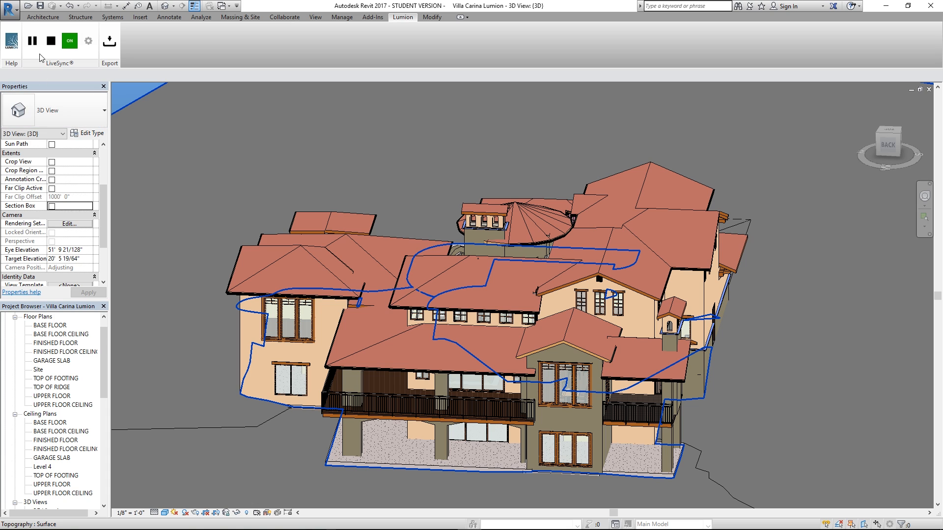
click(32, 41)
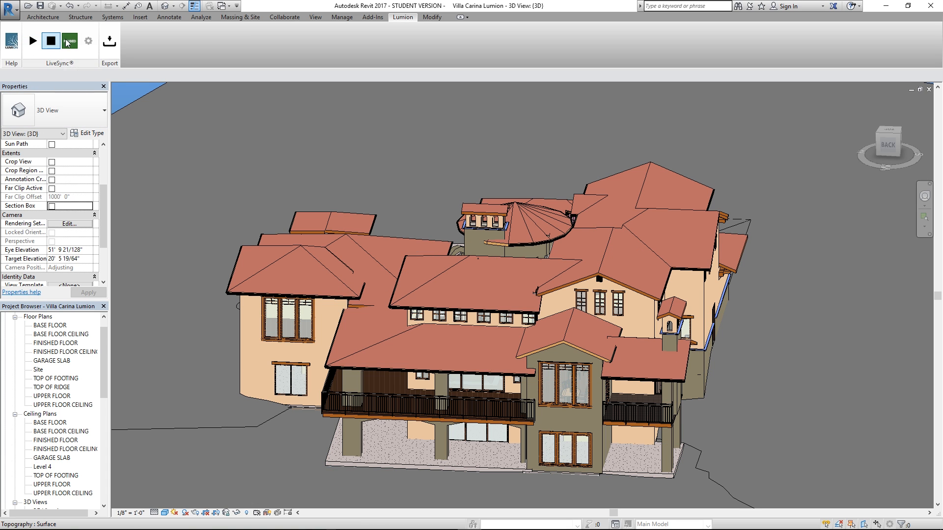
click(33, 40)
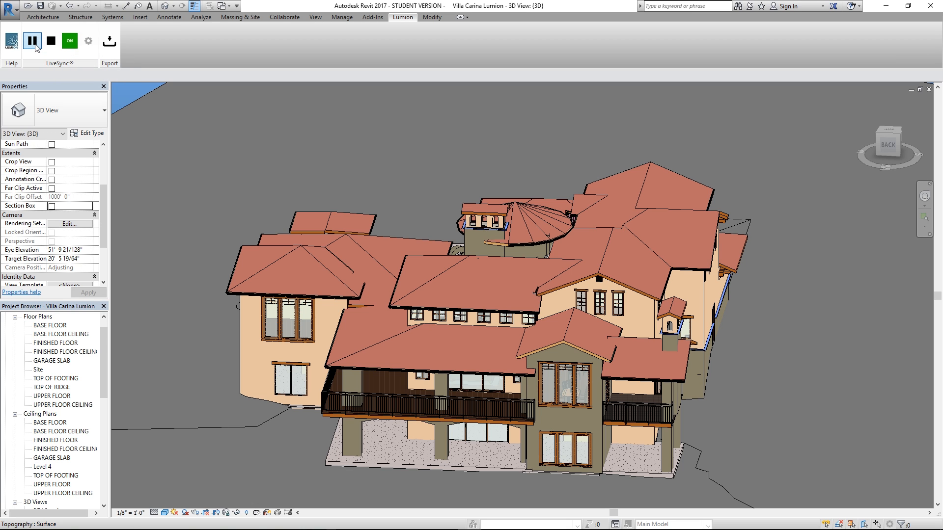
mouse_move(43, 54)
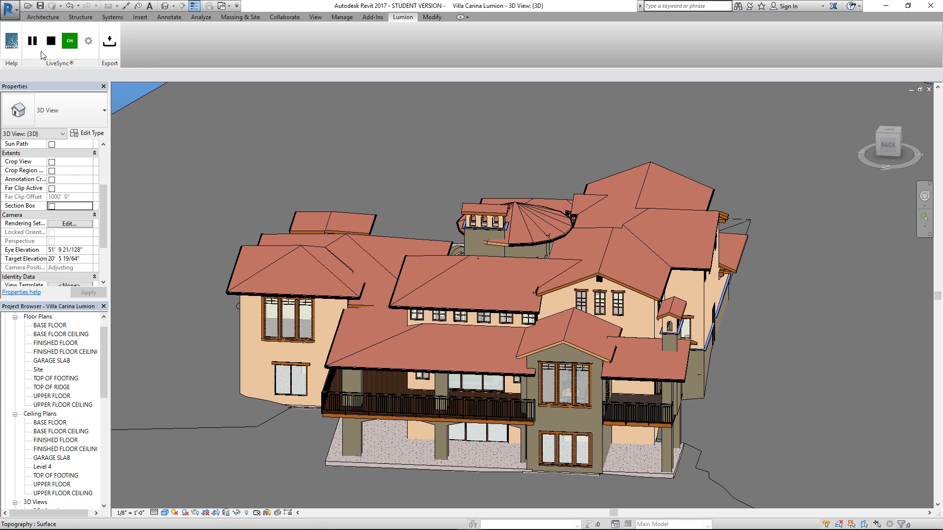
click(69, 40)
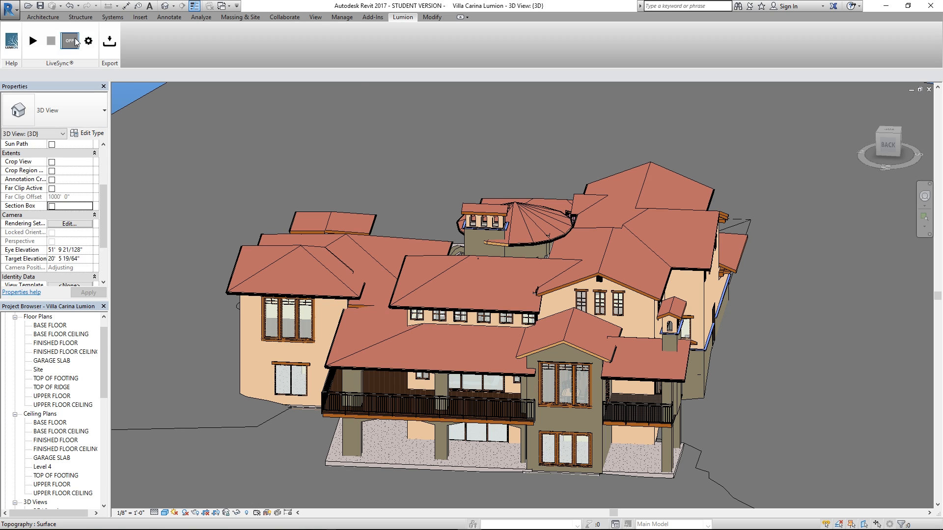
click(88, 40)
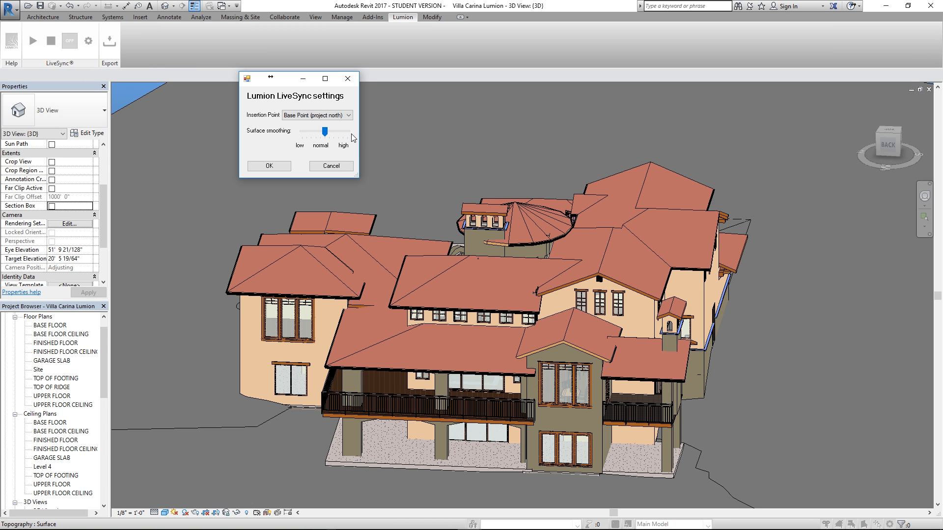
Drag Surface smoothing to High in the LiveSync settings and confirm with OK.
drag(325, 132, 348, 131)
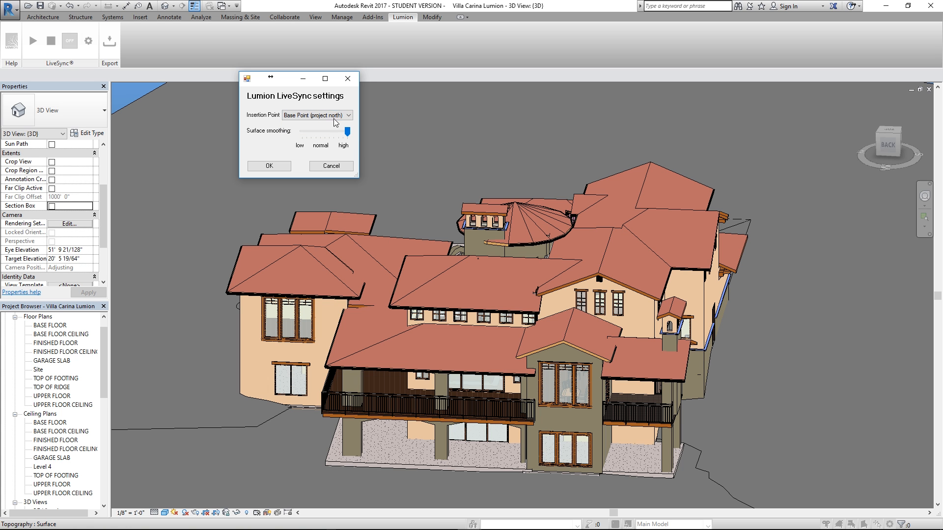
click(268, 166)
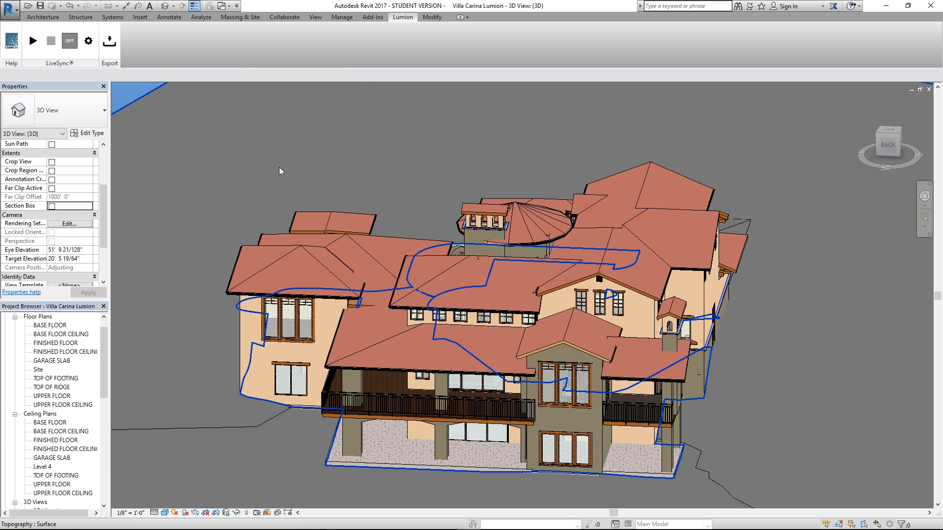
mouse_move(188, 141)
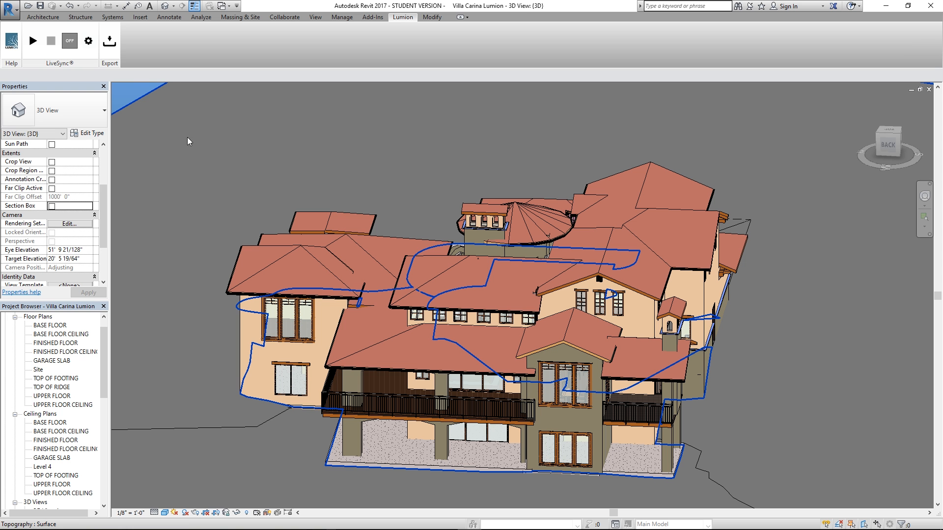
click(109, 40)
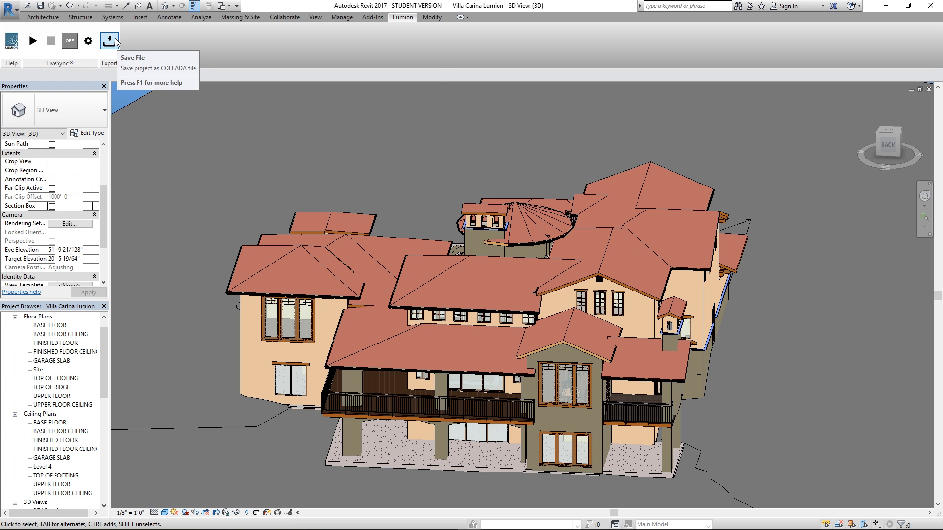
Export the villa with Collect textures as COLLADA 'Villa Carina Lumion' on the Desktop.
click(133, 57)
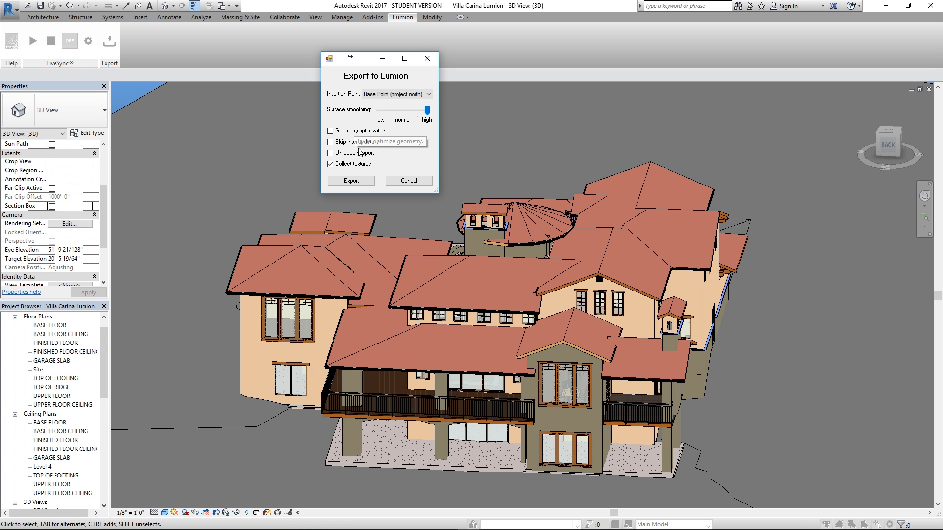
click(350, 180)
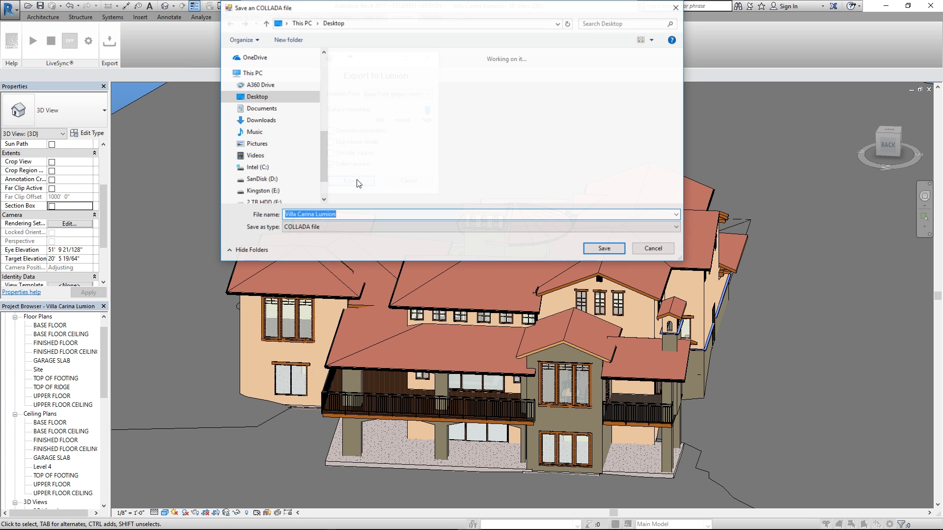
click(602, 249)
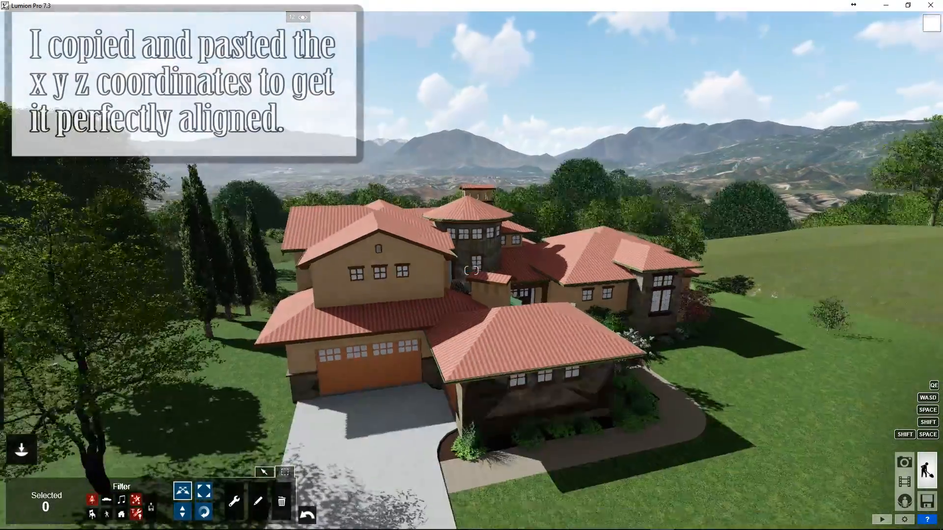
Edit the imported villa's materials, selecting the lawn's Grass material.
click(538, 303)
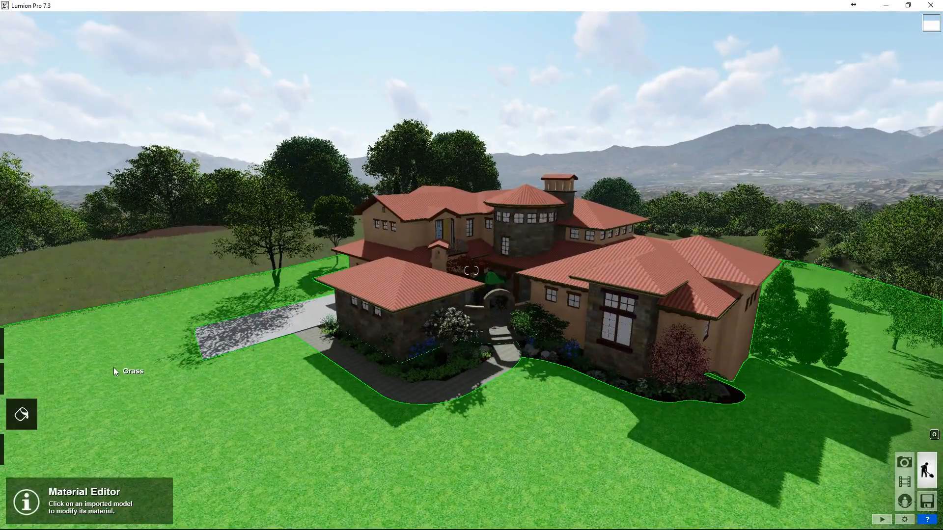
click(118, 371)
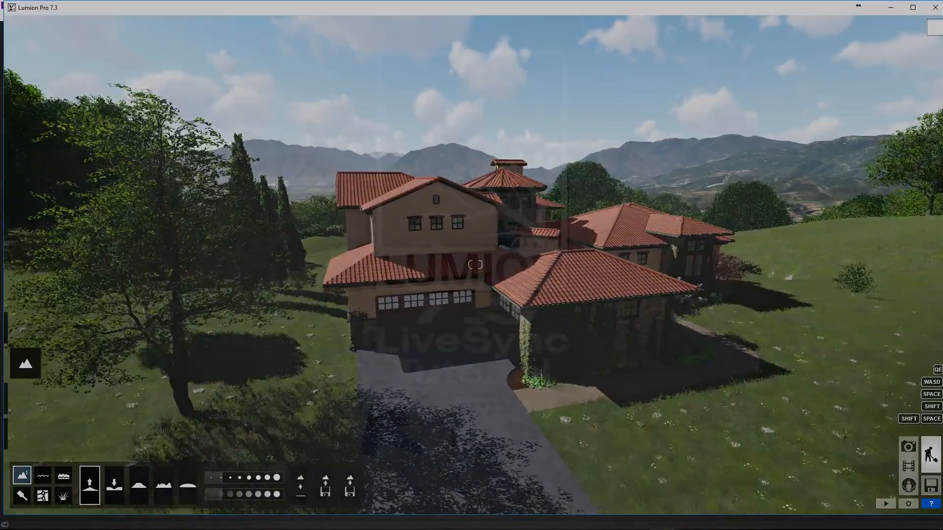
click(908, 447)
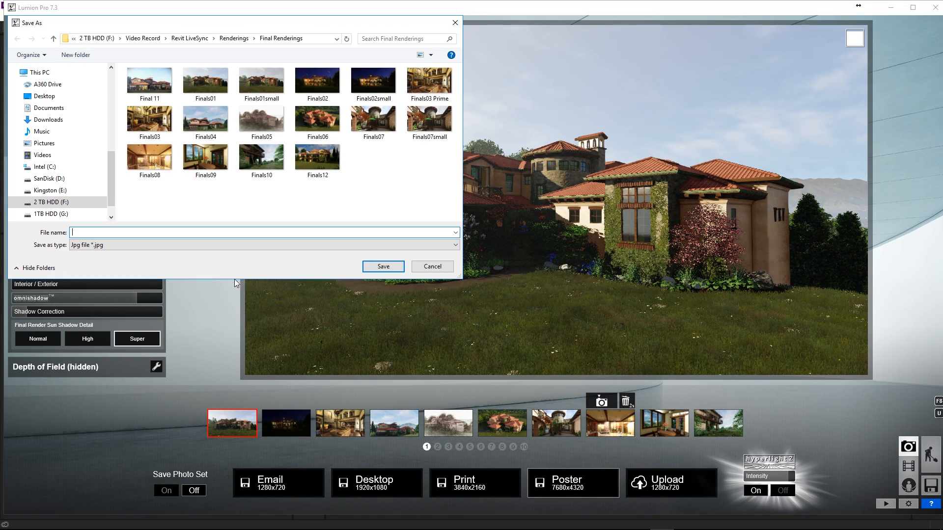
Keep JPG as the save type for the final rendering.
click(263, 244)
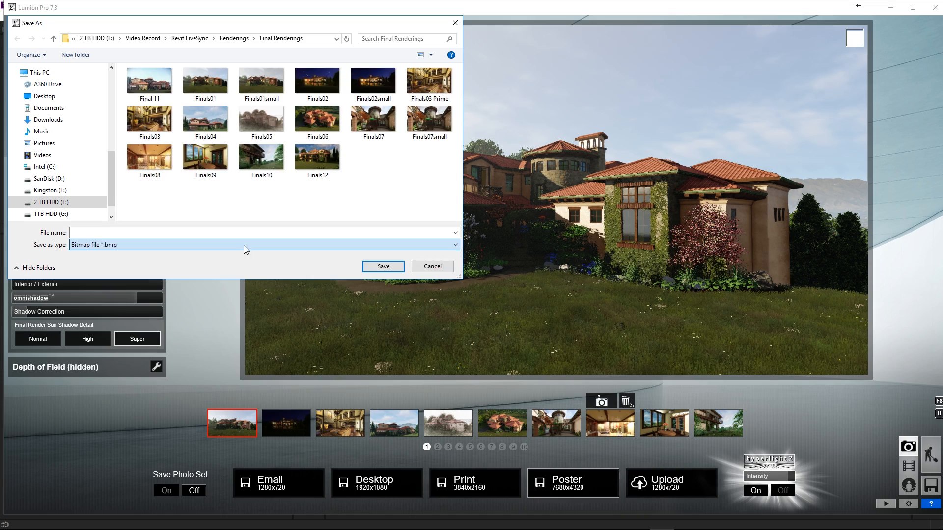
click(263, 244)
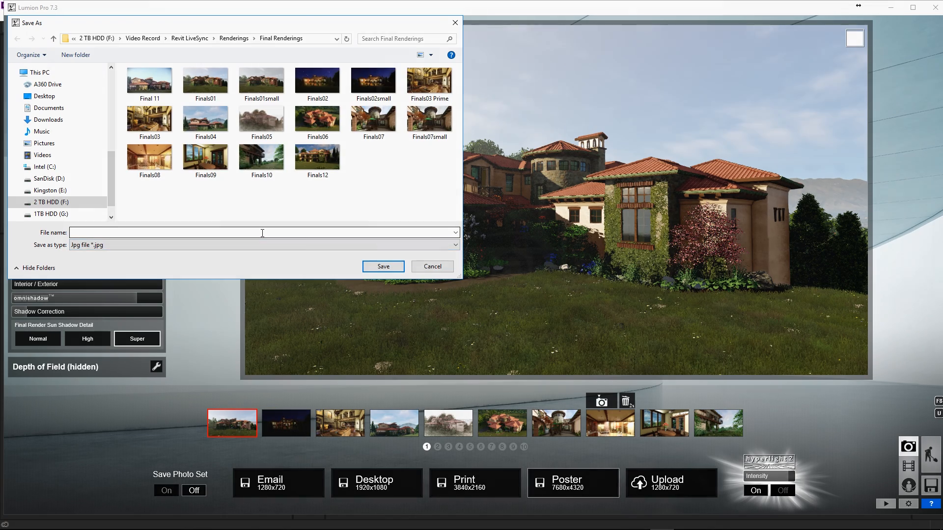